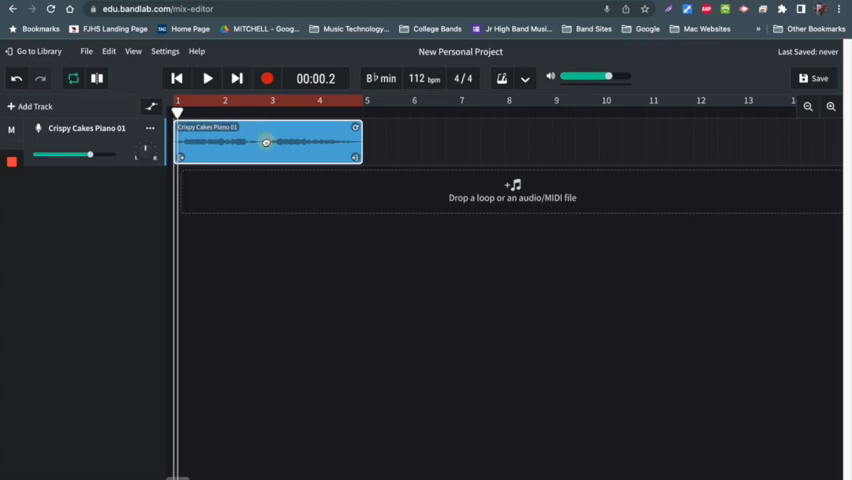
# - Bring the Crispy Cakes Piano 01 region into the clip editor to view its waveform
pyautogui.doubleClick(266, 142)
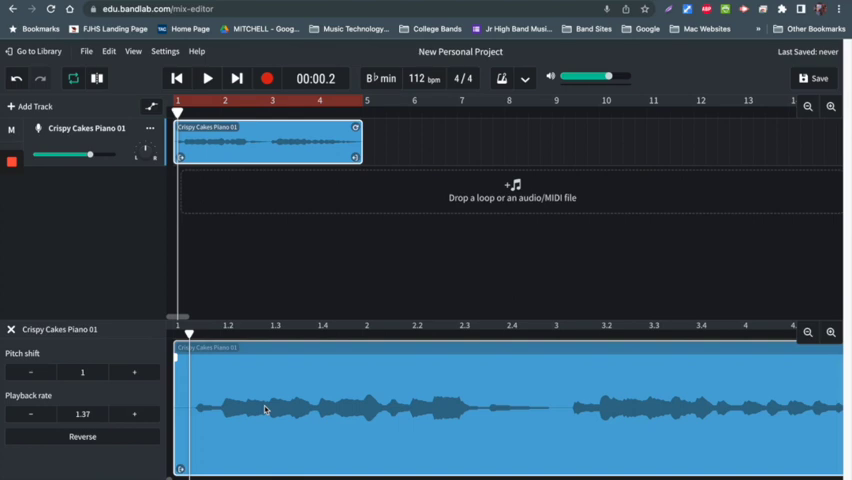
pyautogui.moveTo(204, 380)
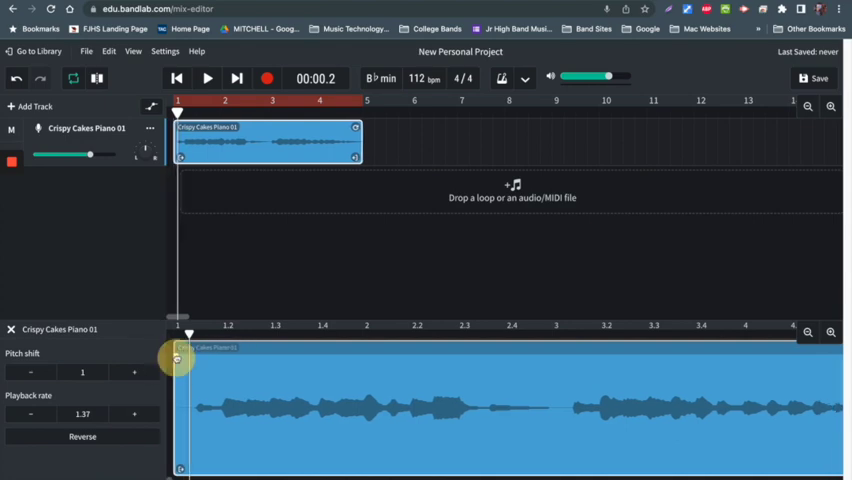
# - Give the piano loop a gradual fade-in extending well into its start
pyautogui.moveTo(176, 358); pyautogui.dragTo(410, 364)
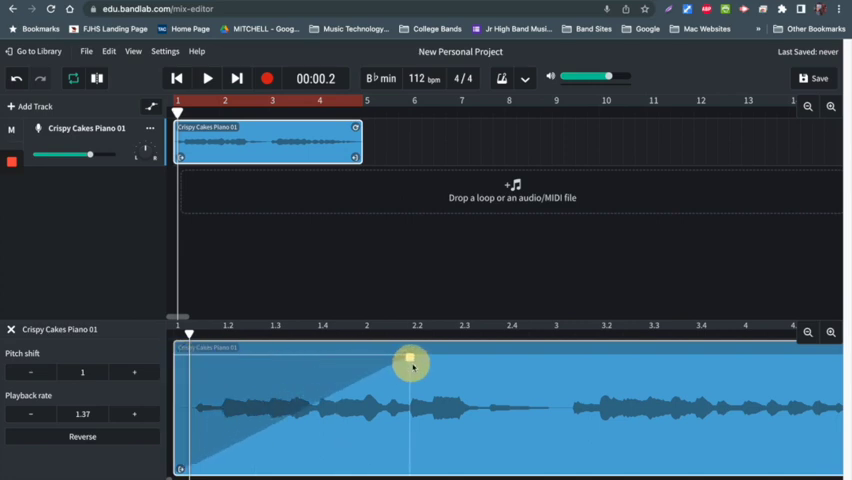
pyautogui.moveTo(410, 364); pyautogui.dragTo(524, 378)
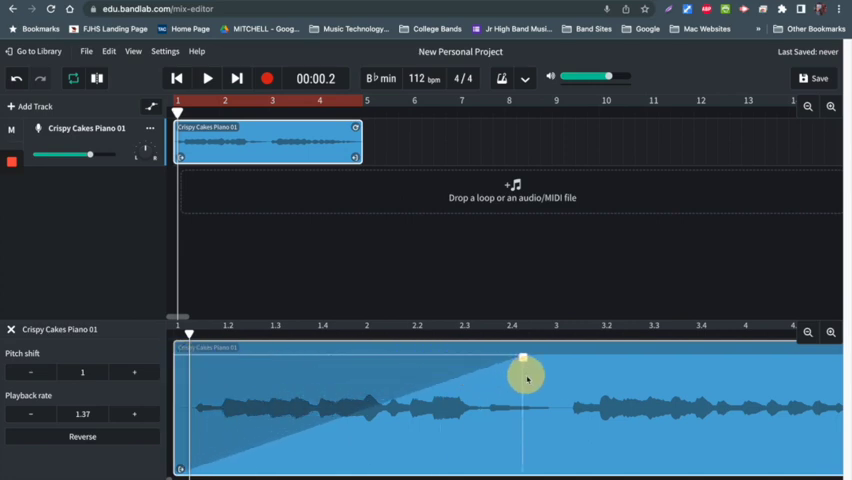
# - Play the project back to hear the fade-in, then stop
pyautogui.click(208, 78)
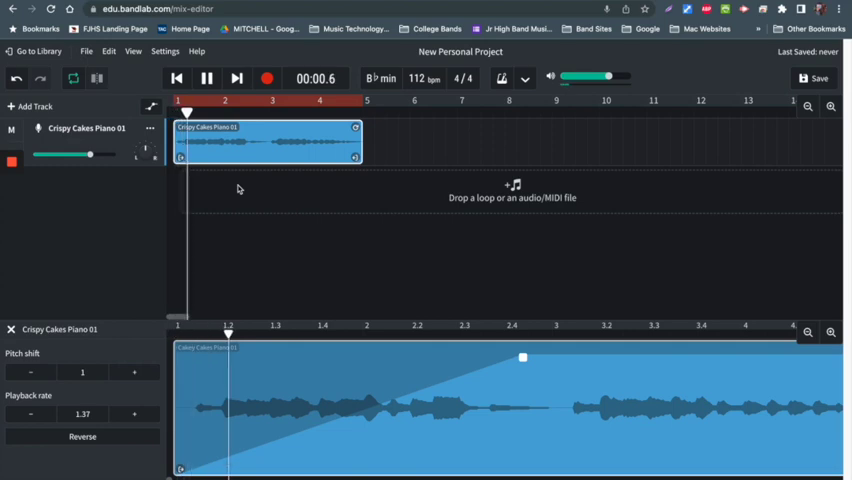
pyautogui.click(208, 78)
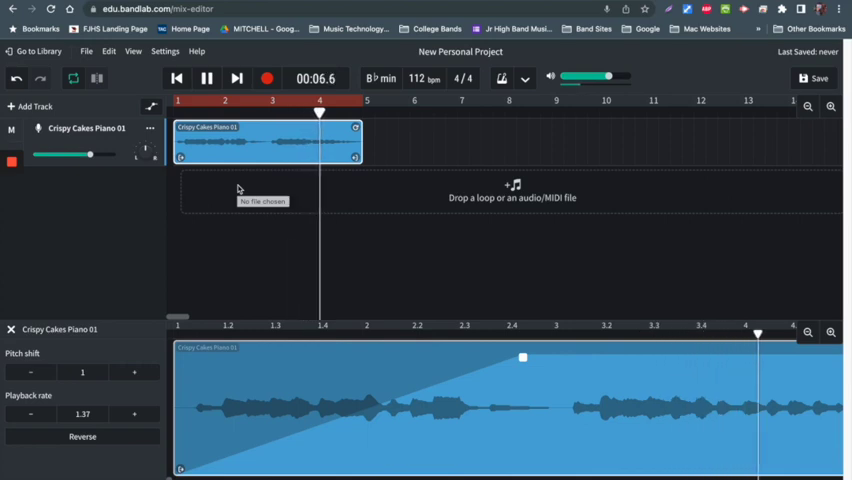
pyautogui.click(208, 78)
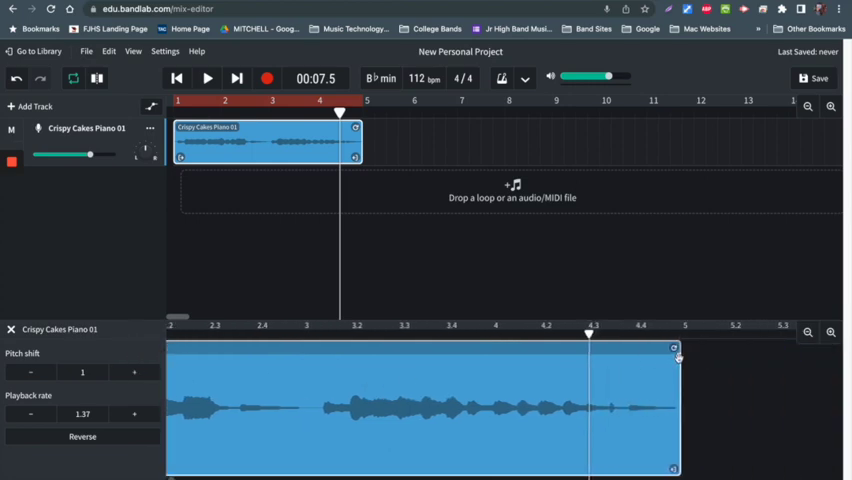
# - Taper the loop's end with a long fade-out reaching back to about beat 3
pyautogui.moveTo(672, 348); pyautogui.dragTo(478, 360)
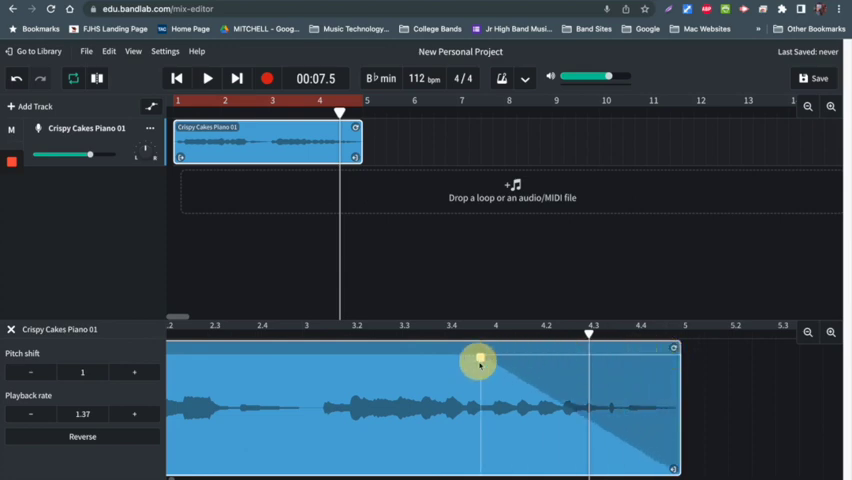
pyautogui.moveTo(478, 362); pyautogui.dragTo(324, 370)
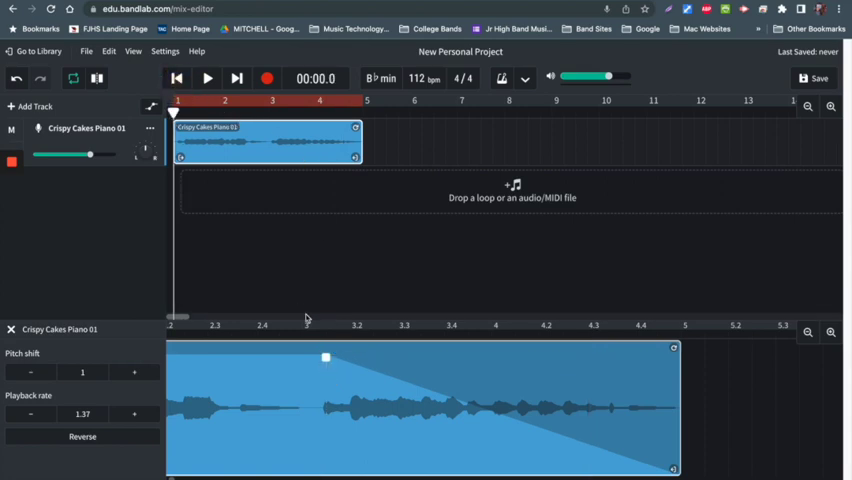
pyautogui.click(208, 78)
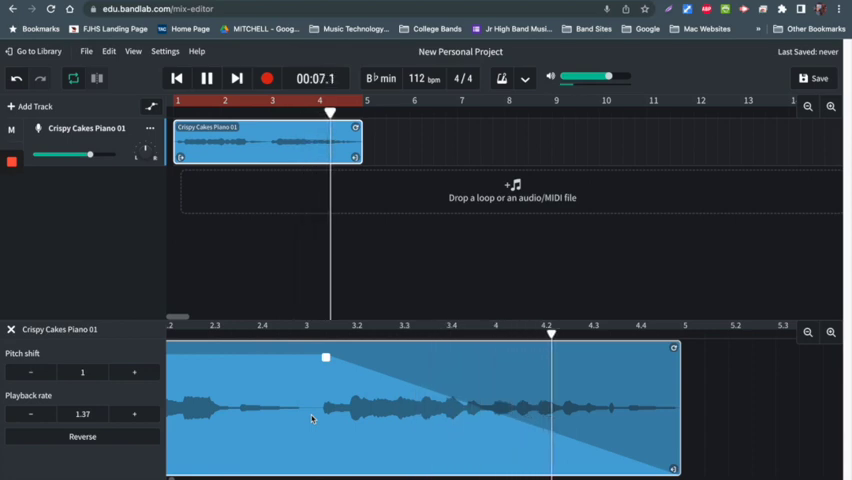
pyautogui.click(208, 78)
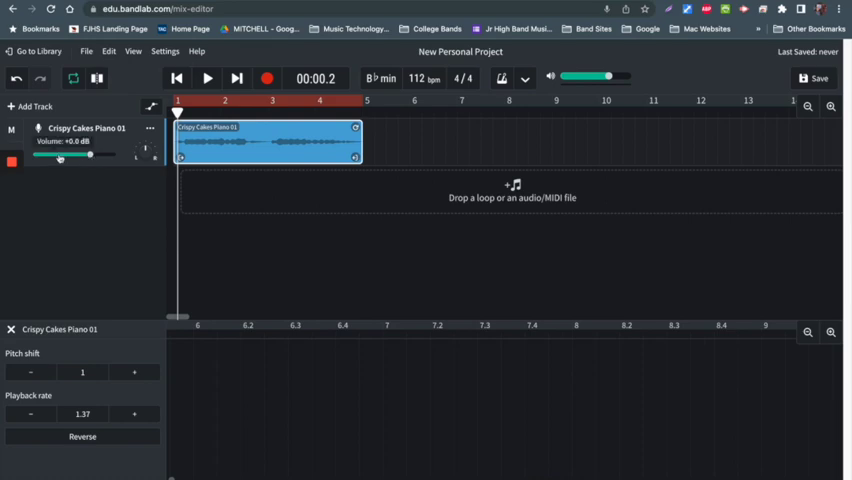
pyautogui.moveTo(112, 172)
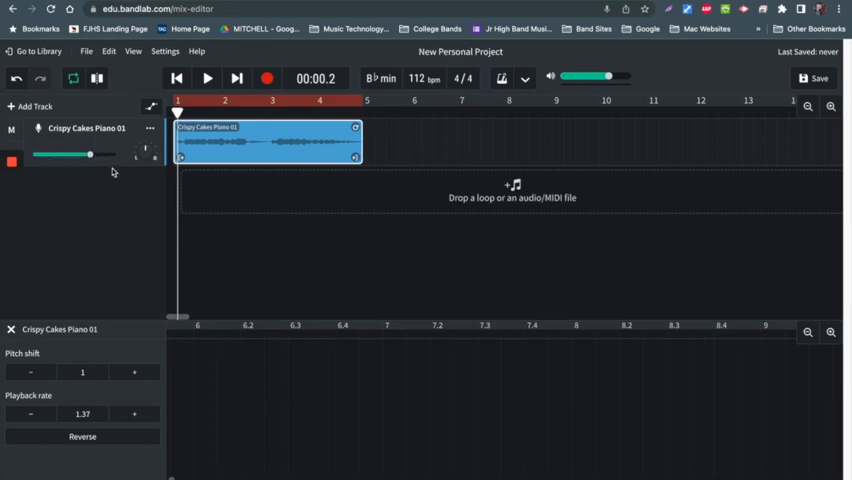